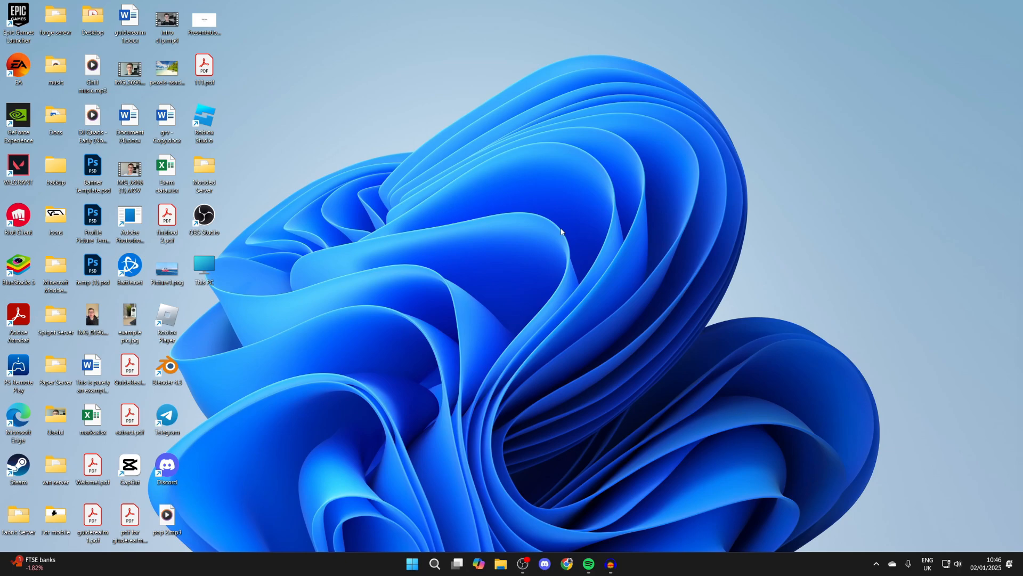
mouse_move(383, 472)
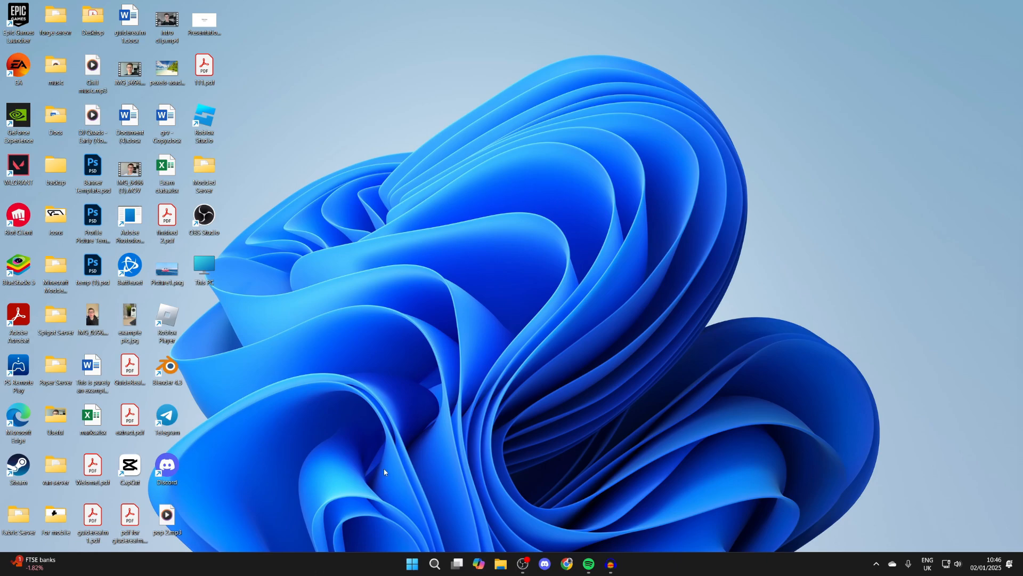
Bring up Windows search from the taskbar to look up an app.
left_click(434, 569)
type("micro")
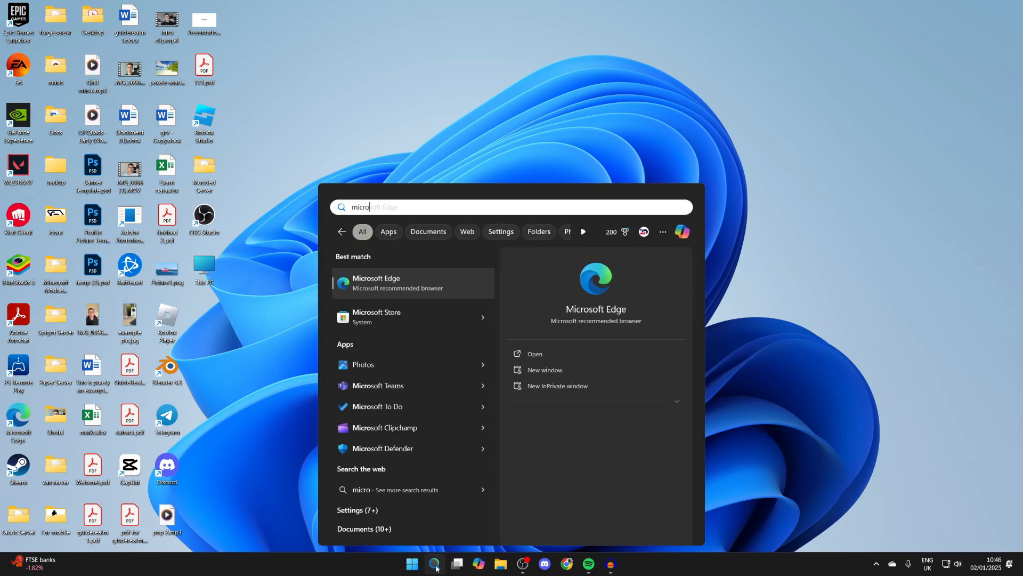
mouse_move(389, 322)
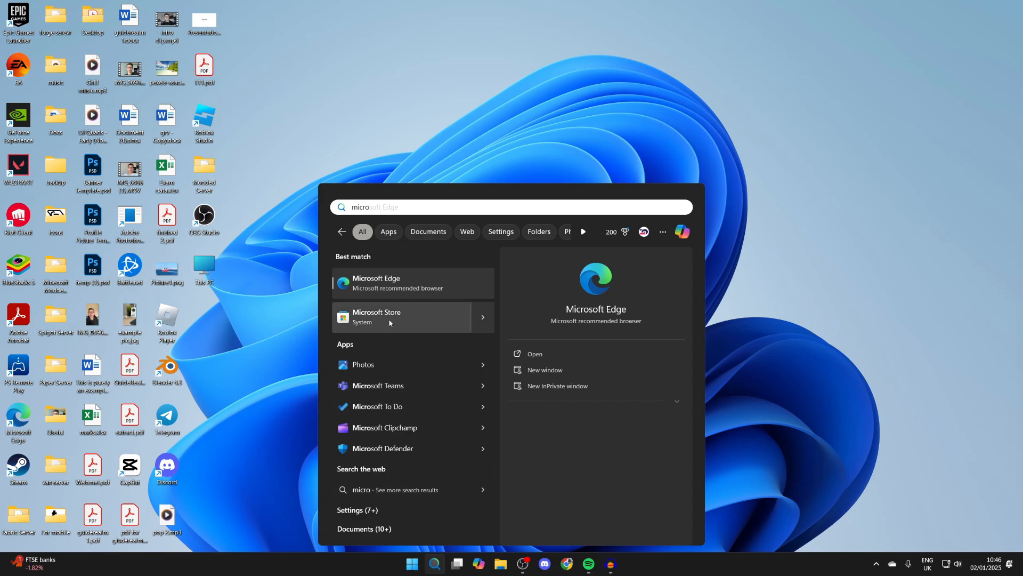
Launch Microsoft Store from the 'micro' results and go to its Gaming section.
left_click(401, 317)
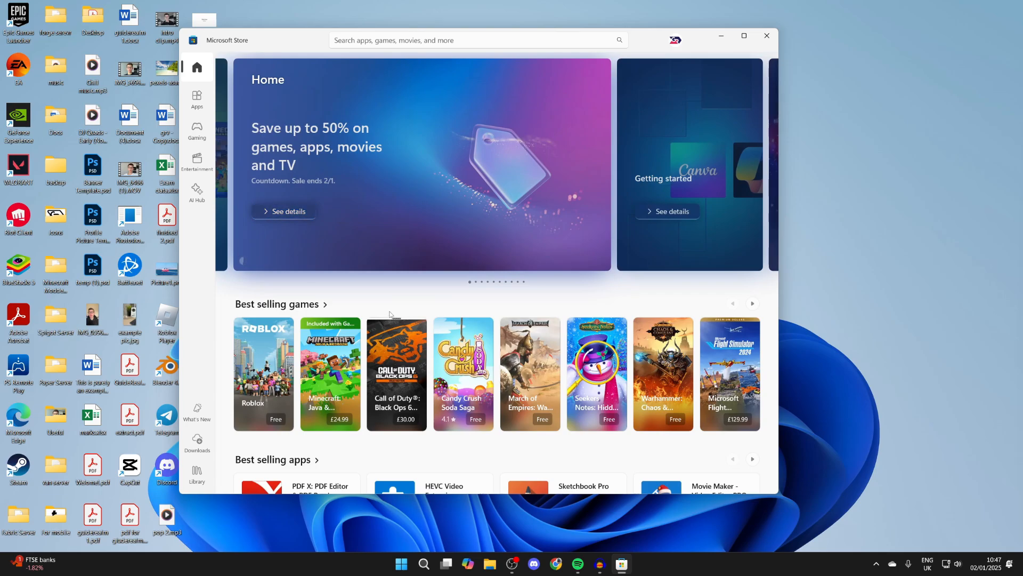
left_click(196, 129)
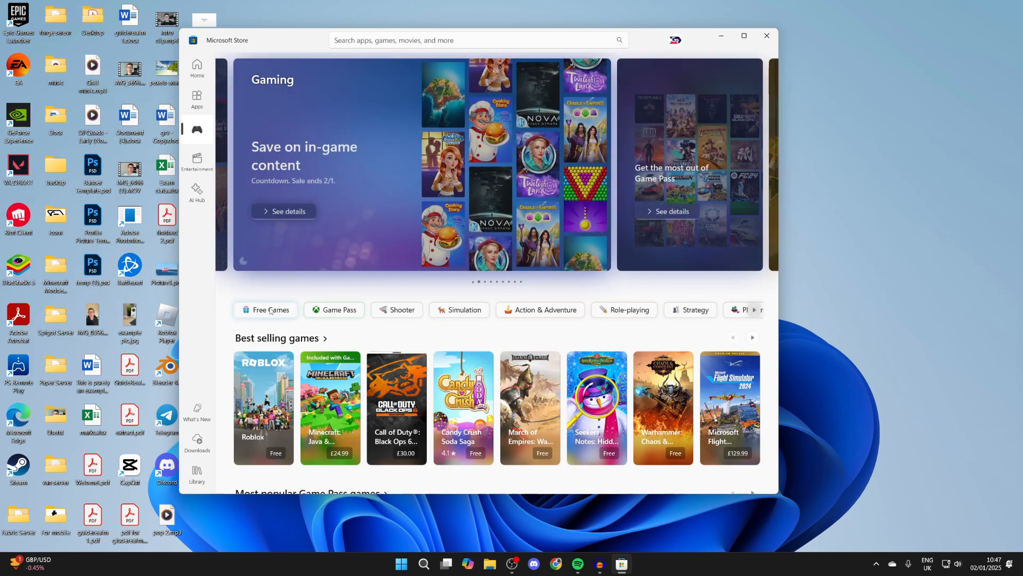
Filter the Gaming page to the Free Games collection.
left_click(269, 309)
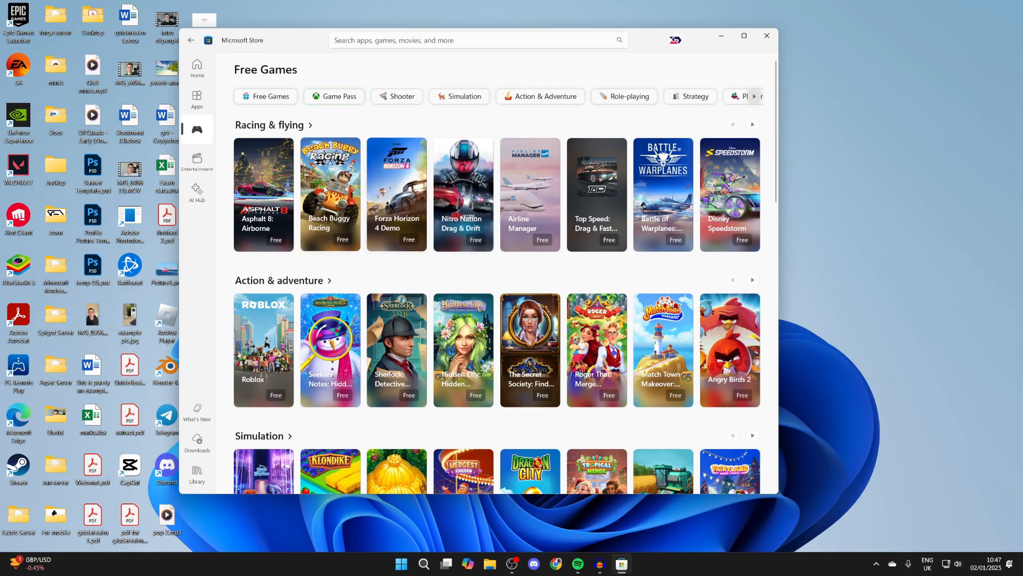
Get Beach Buggy Racing for free from Racing & flying and launch it.
left_click(329, 194)
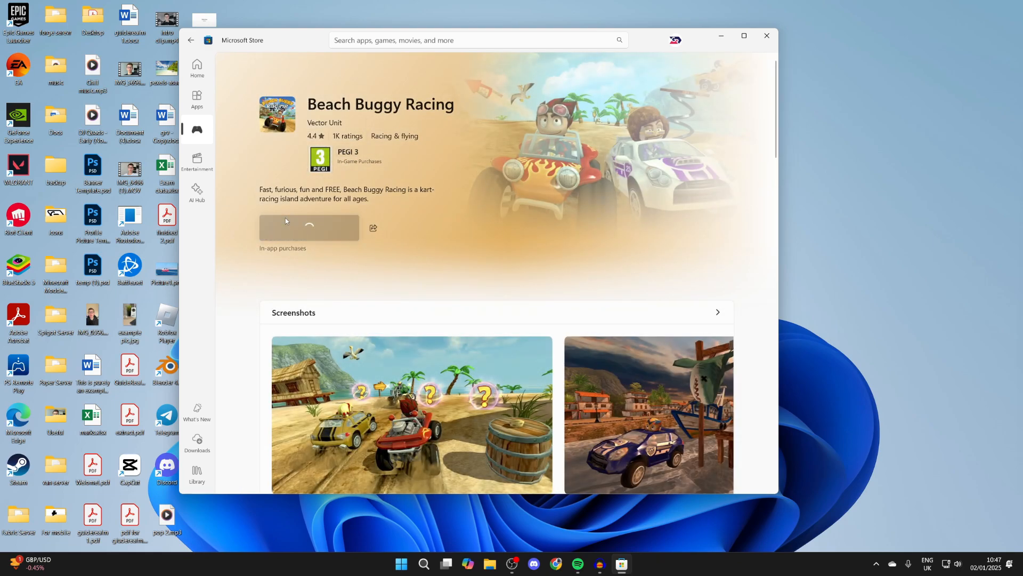
left_click(309, 227)
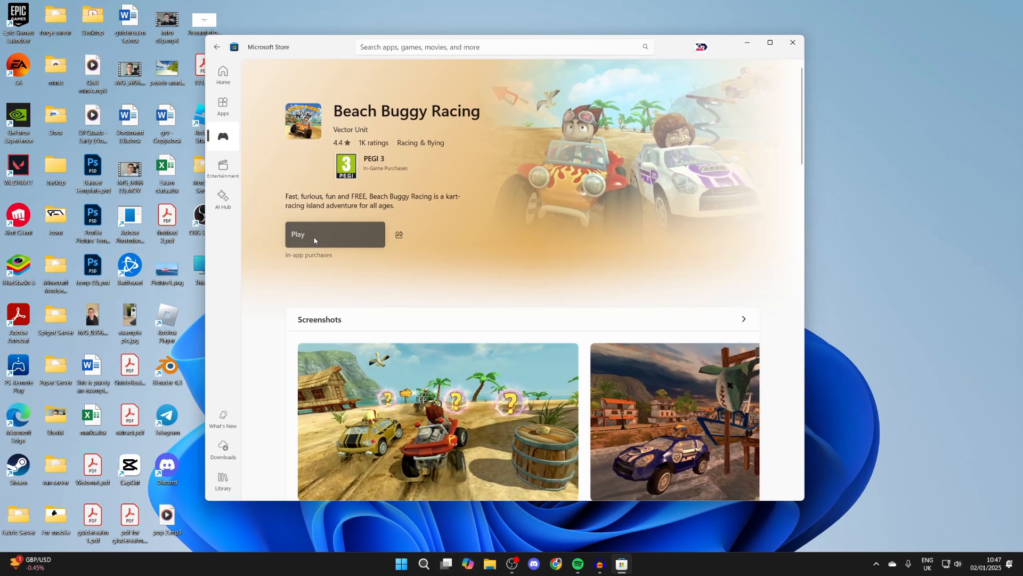
left_click(334, 234)
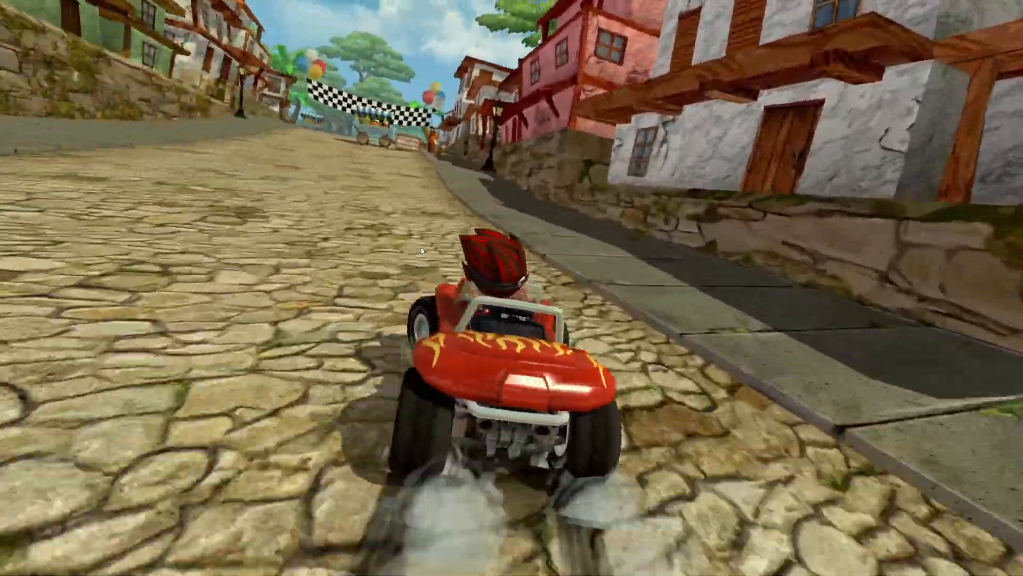